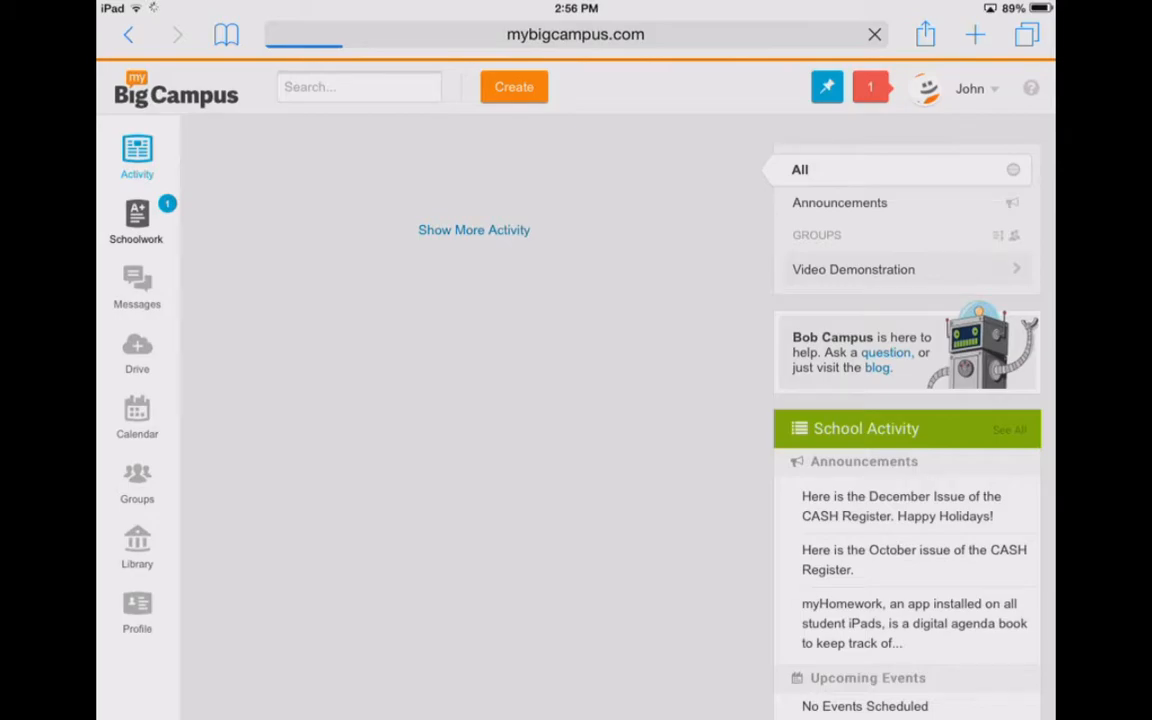
Step: Open Sample Quiz from Schoolwork's Due This Week list and start the assignment
click(136, 213)
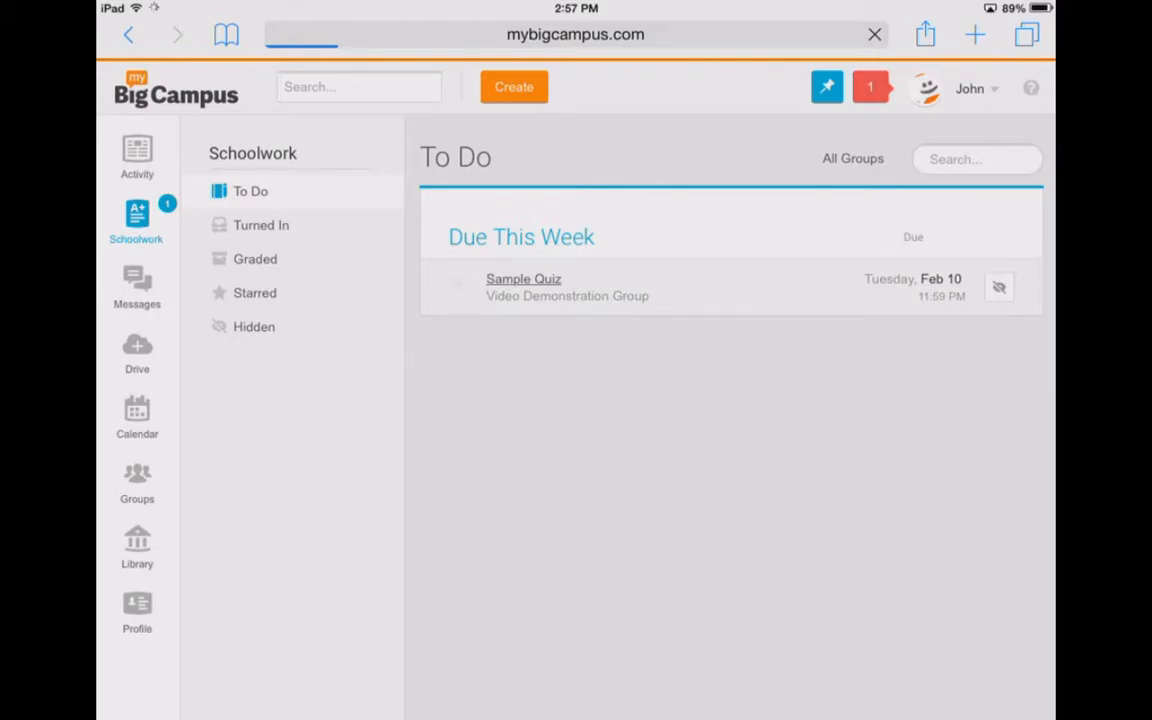
click(523, 279)
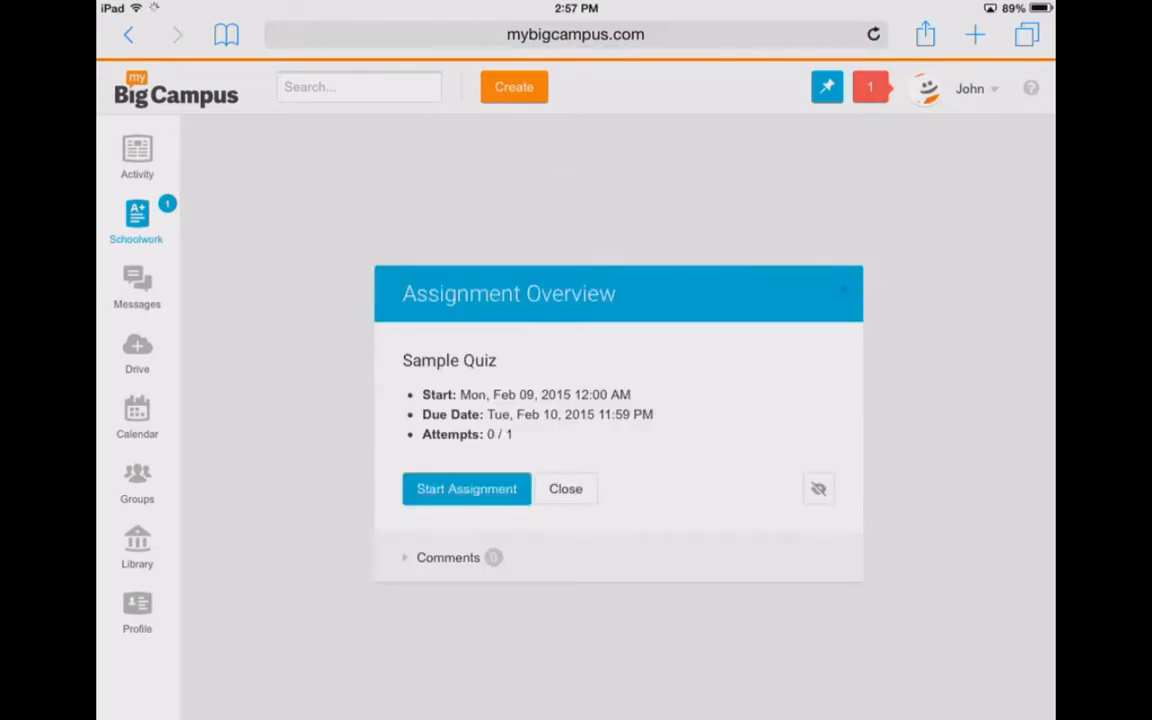
click(873, 34)
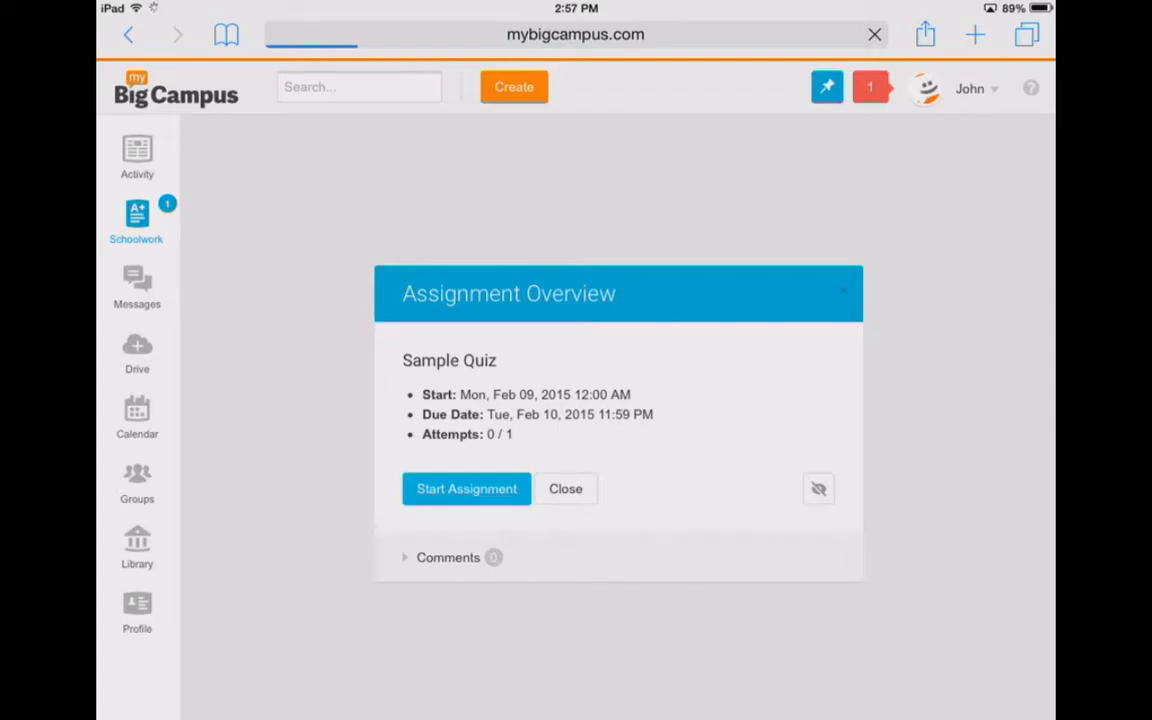
click(466, 488)
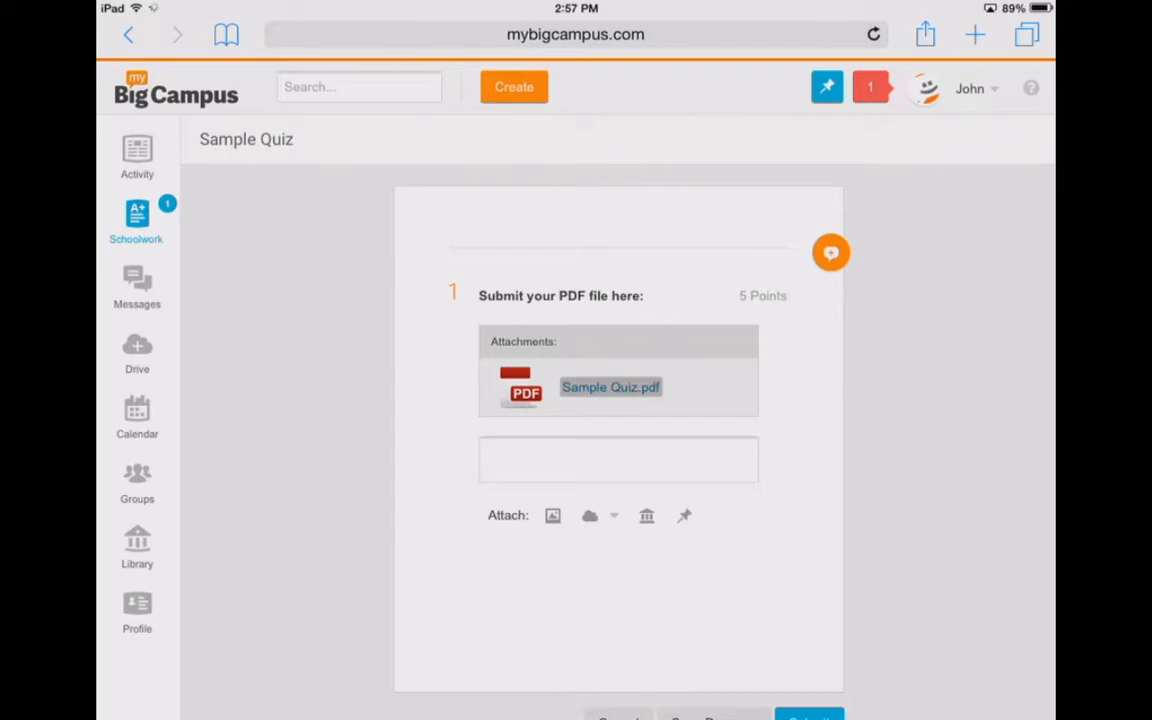
Step: Open Sample Quiz.pdf in its own Safari tab and browse the 'Open in…' app list
click(611, 387)
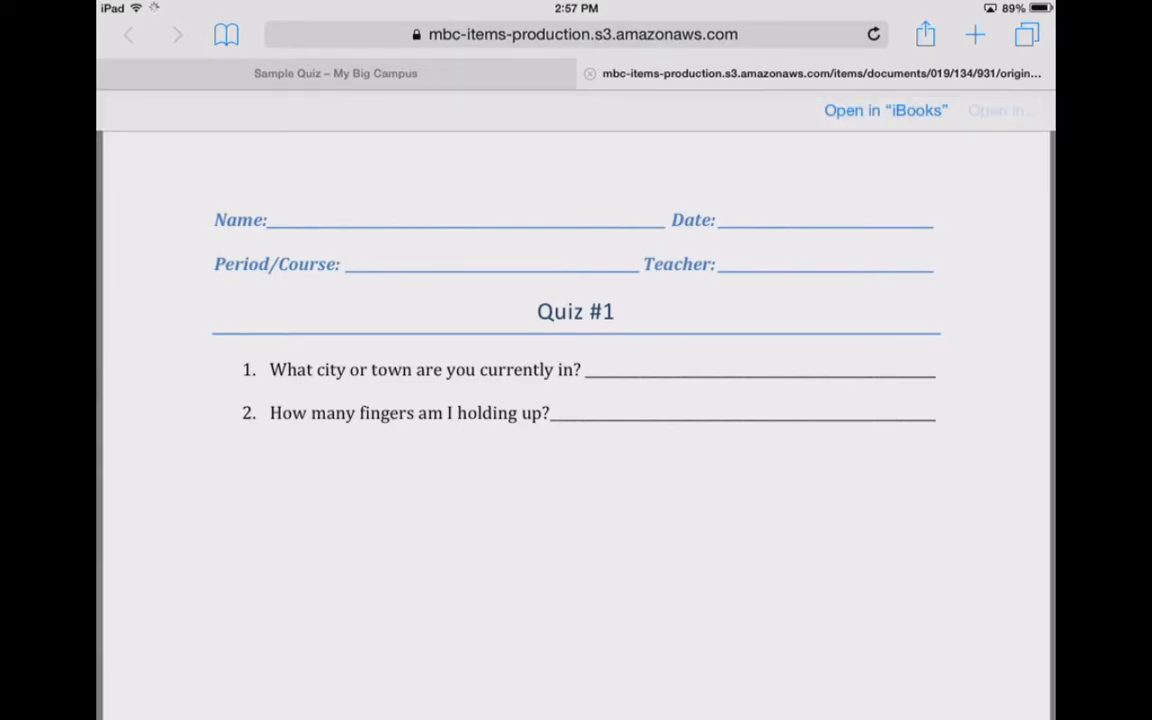
click(1001, 110)
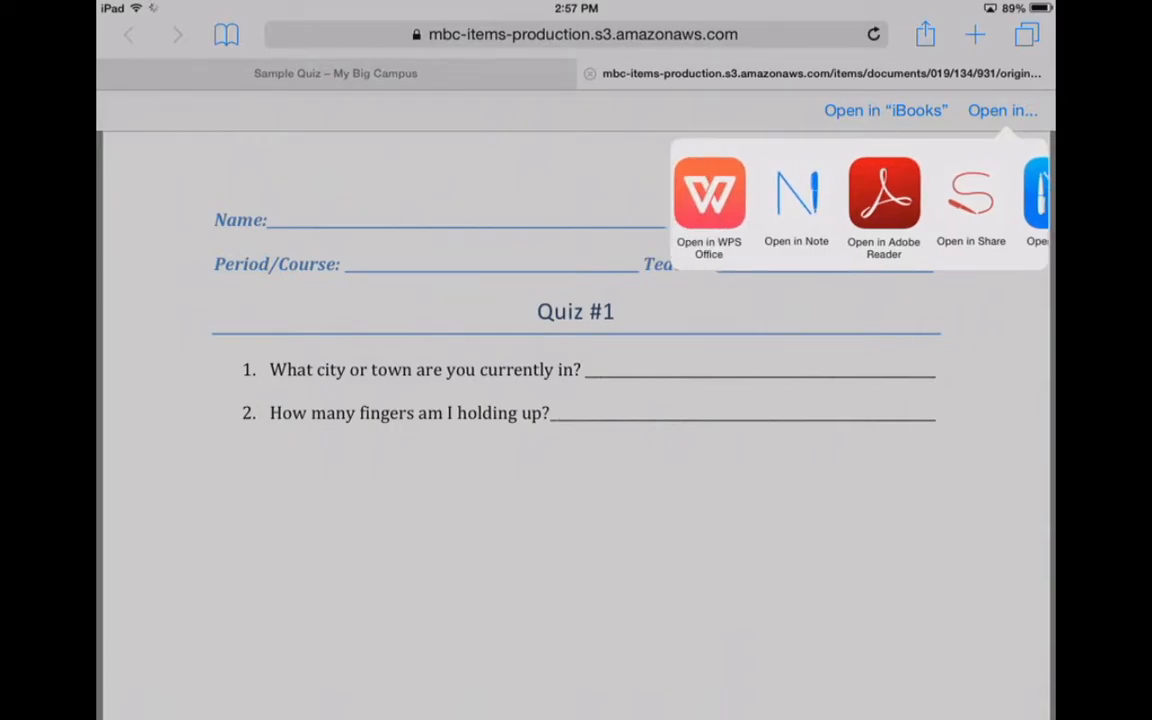
scroll(left, 3)
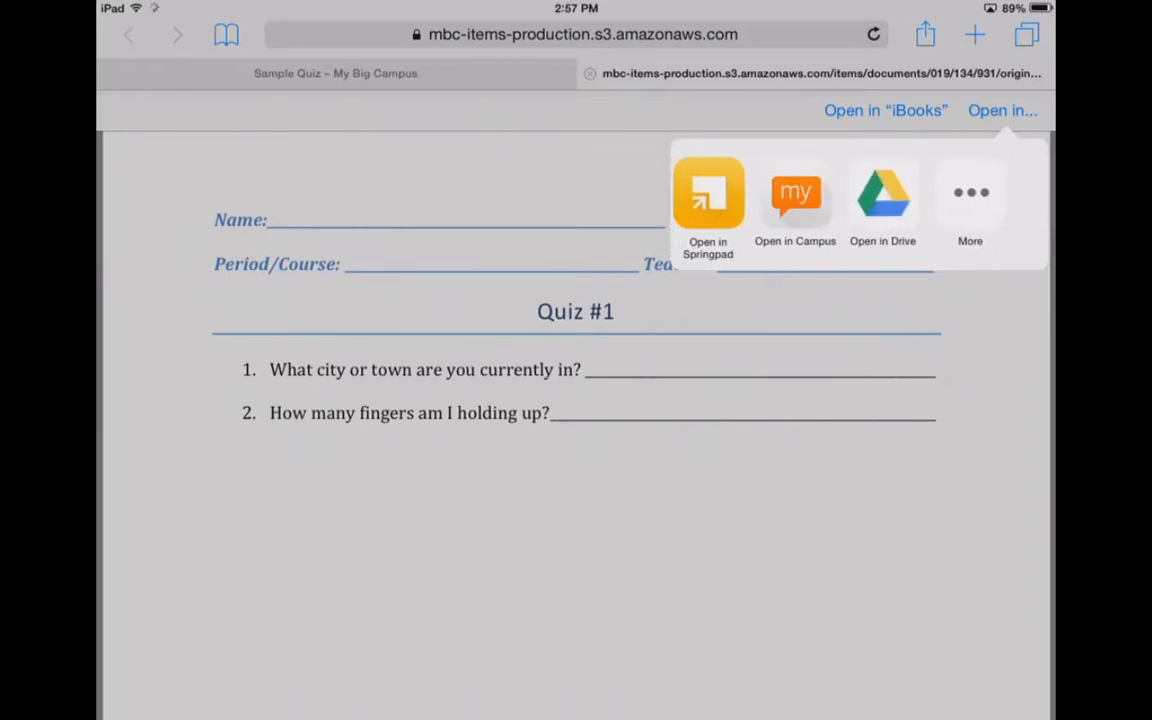
scroll(right, 3)
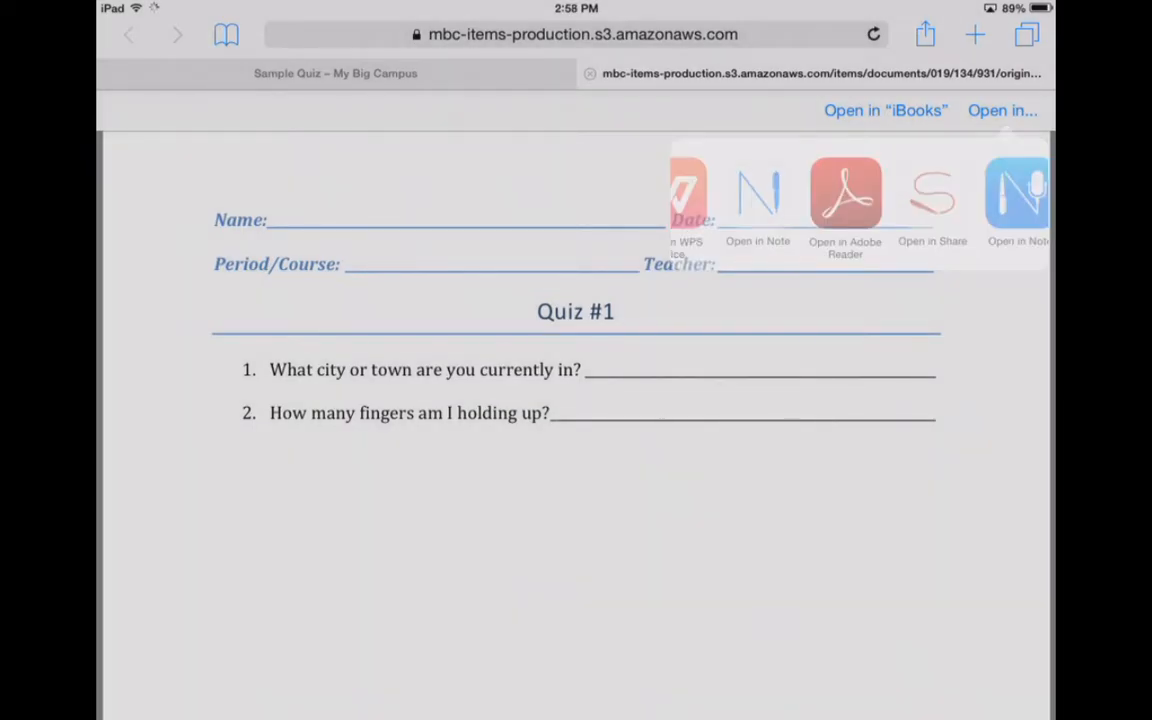
Step: Import the quiz PDF into Note and enlarge the page to fill the screen
click(757, 200)
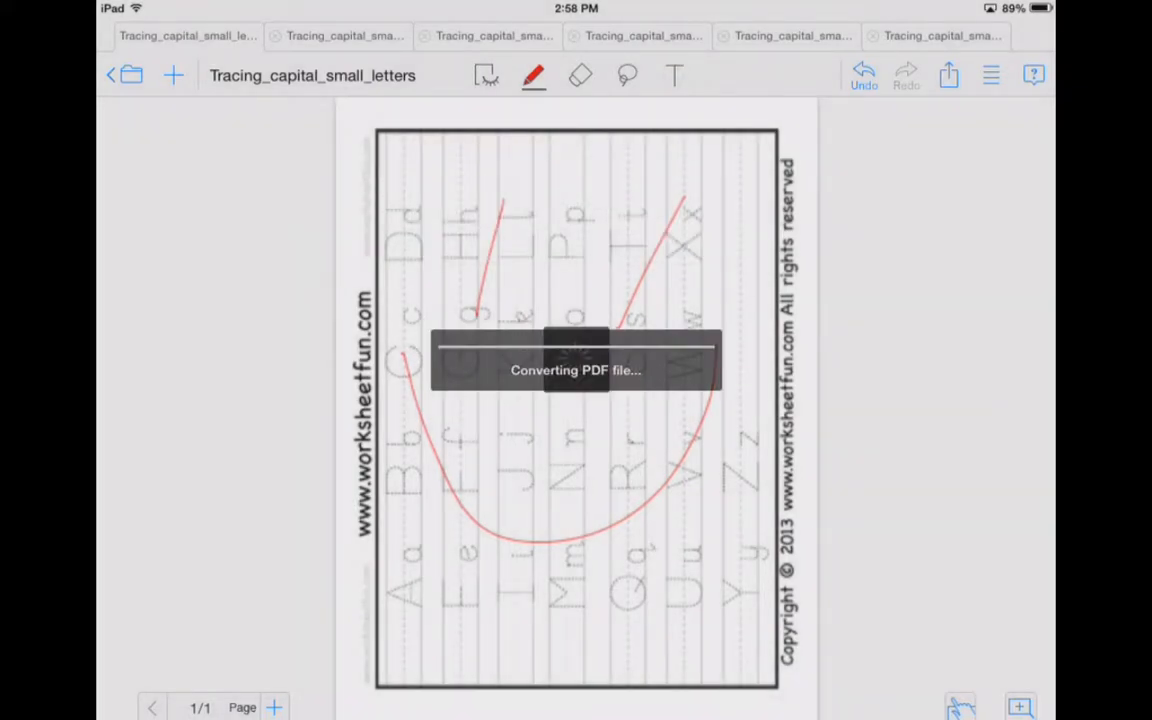
click(156, 35)
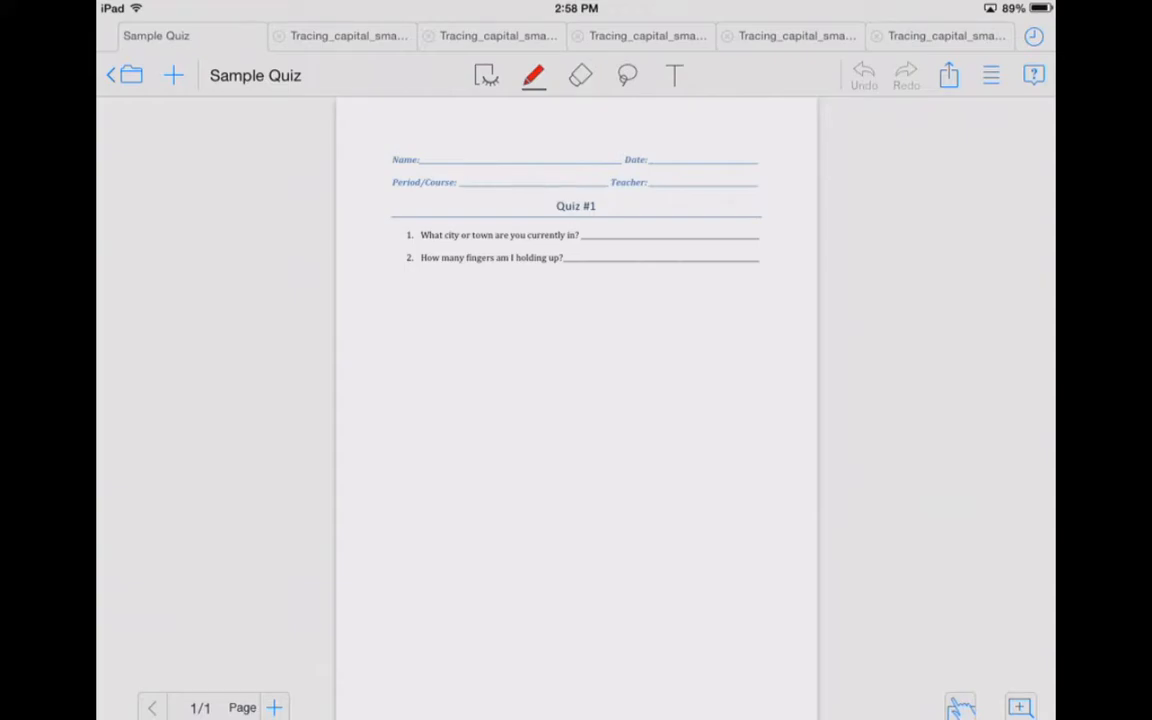
click(487, 75)
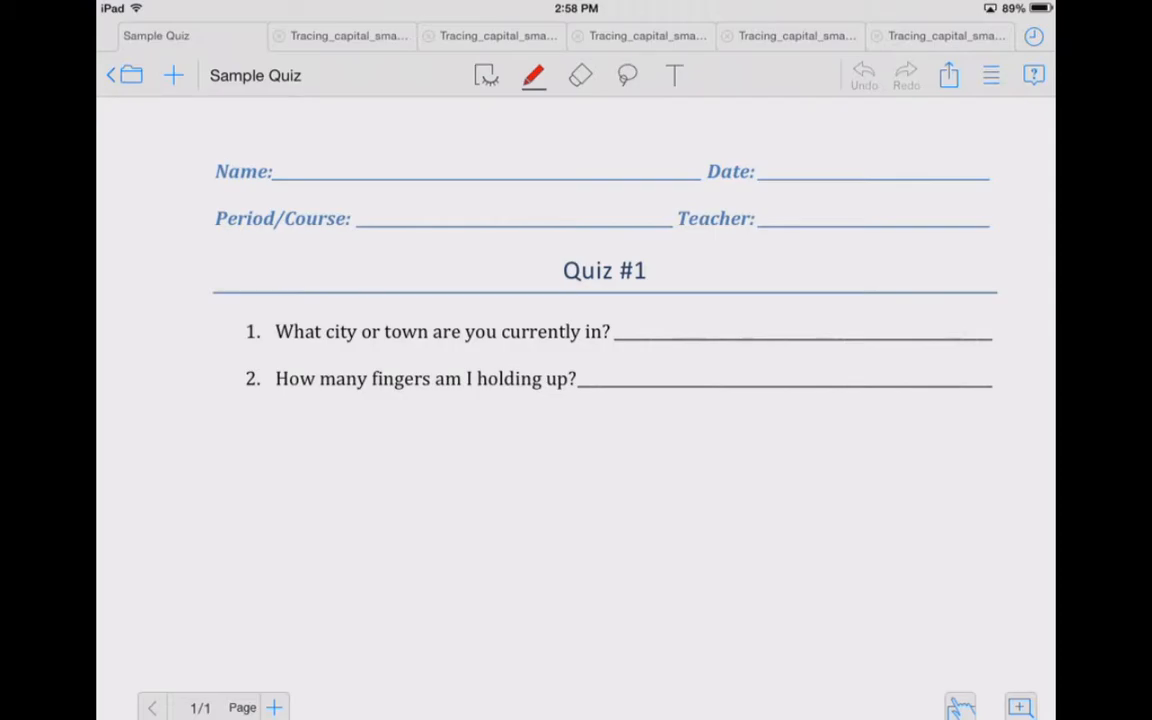
Step: Add a text annotation reading 'Mr. Messerall' on the quiz's Name line
click(675, 75)
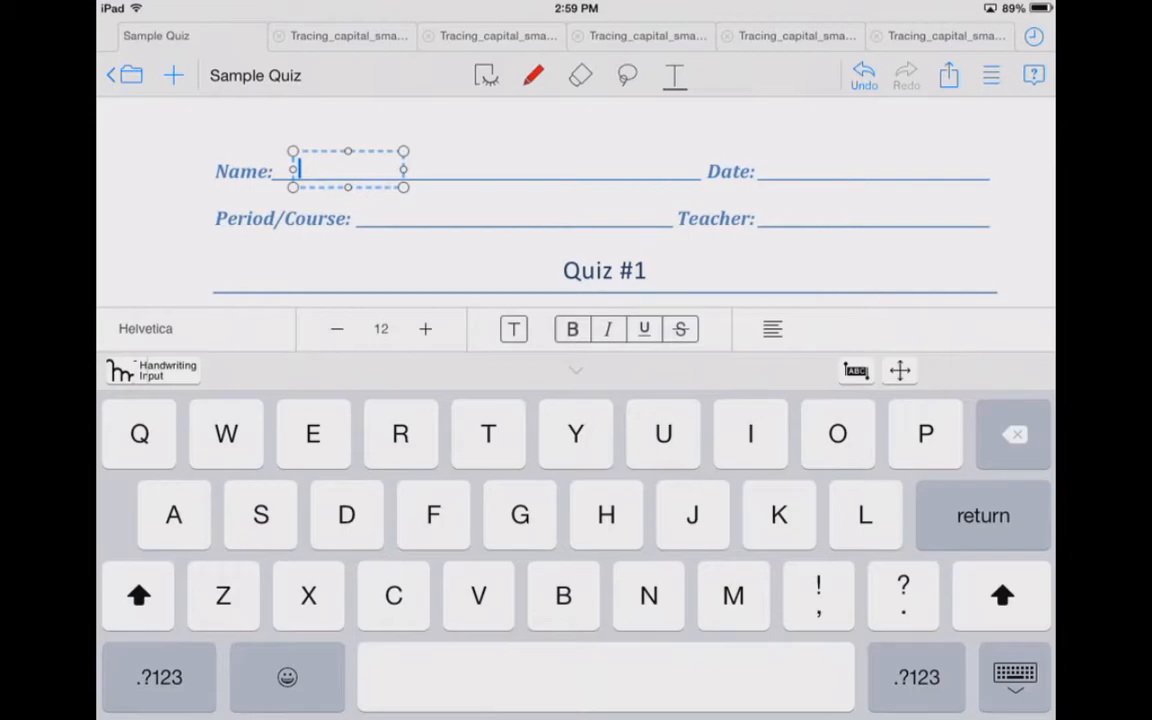
text(Mr. Me)
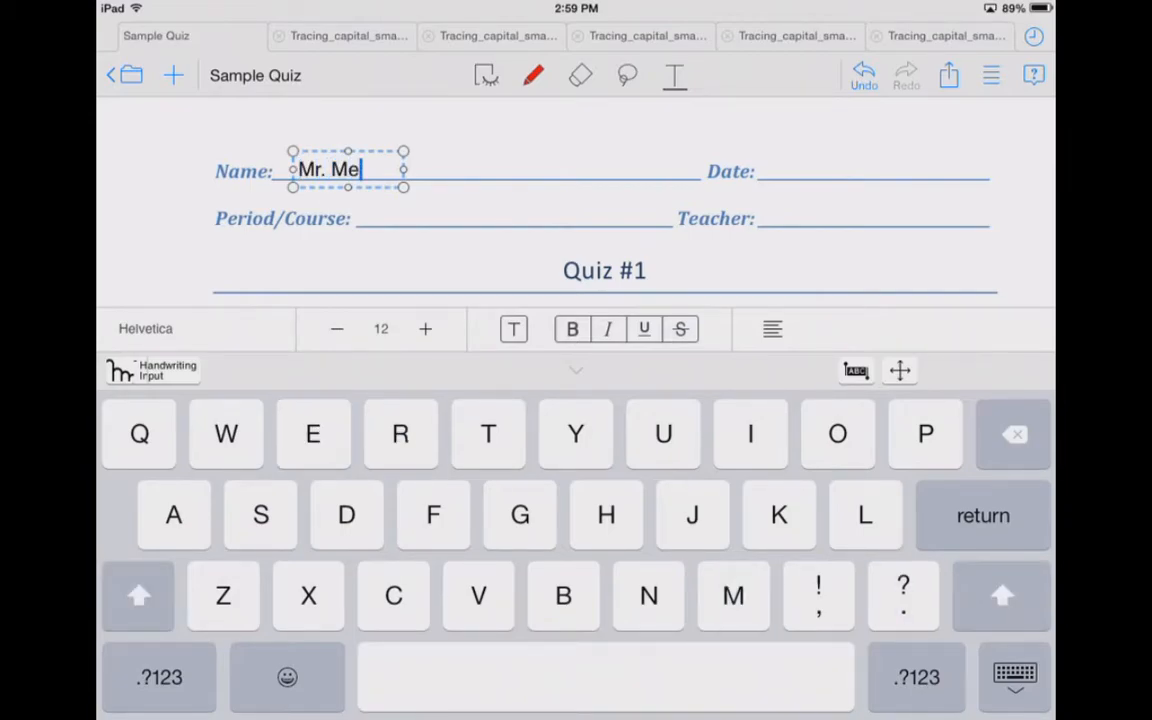
text(sserall)
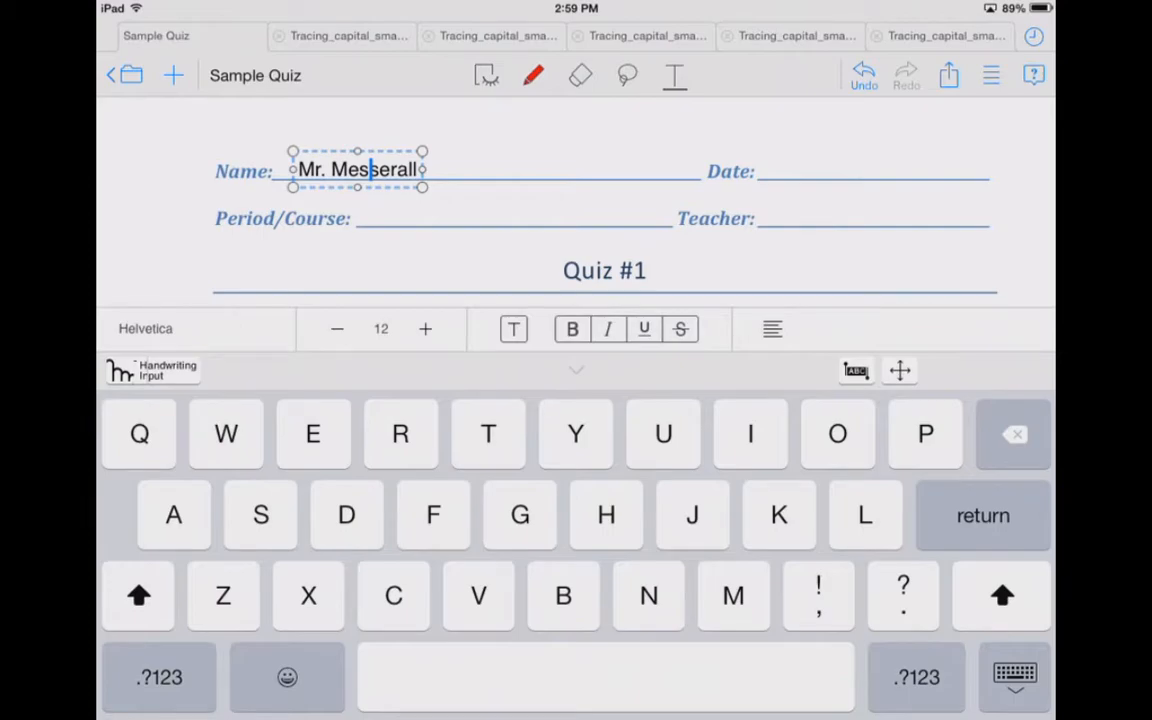
Step: Fill the quiz header fields, including Date xx/xx, and type answers Linesville and 10
click(833, 170)
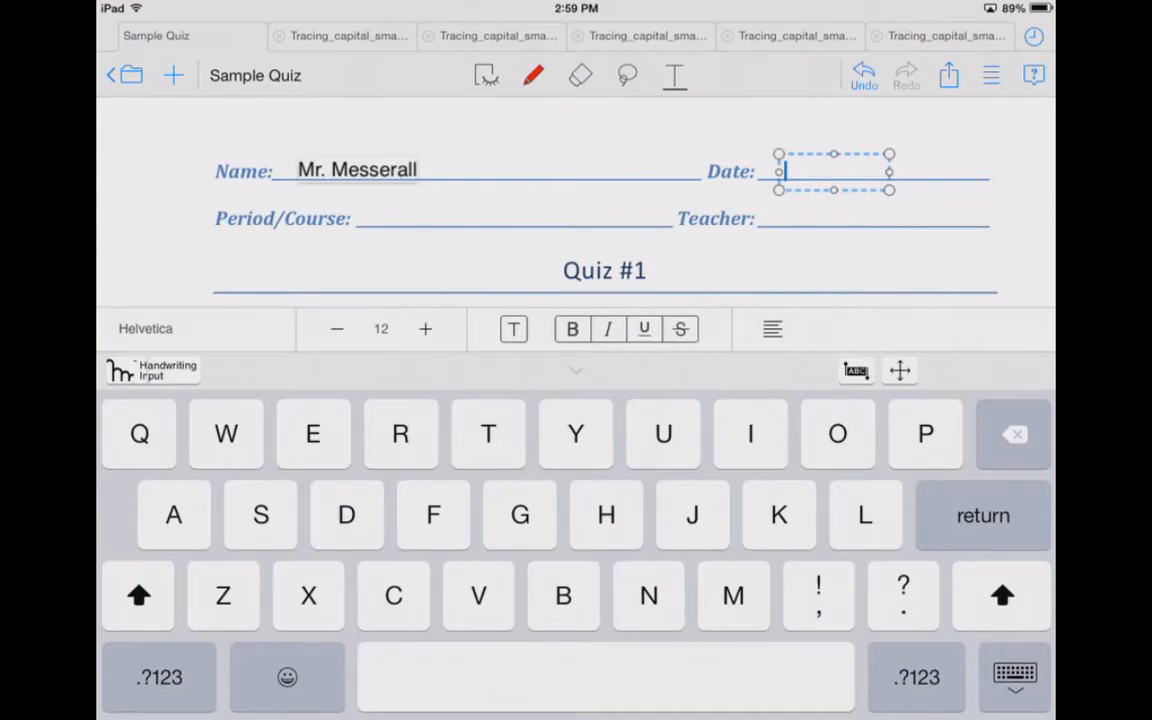
text(Xx)
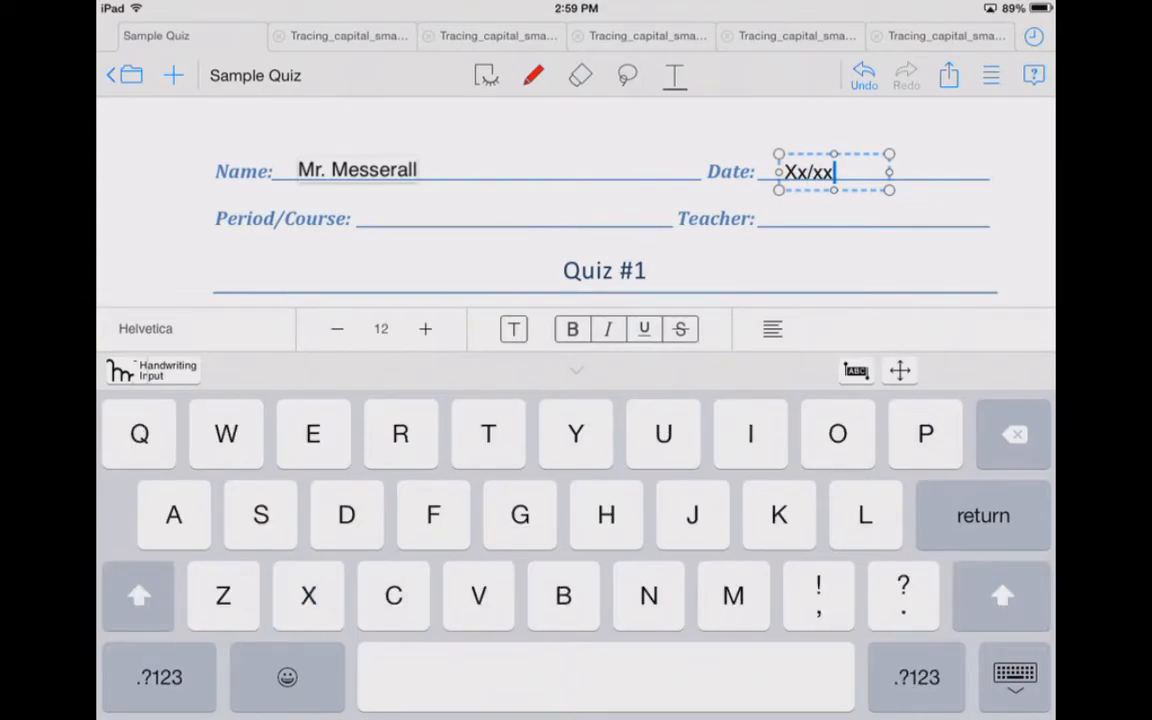
text(/xxxx)
text(Compu)
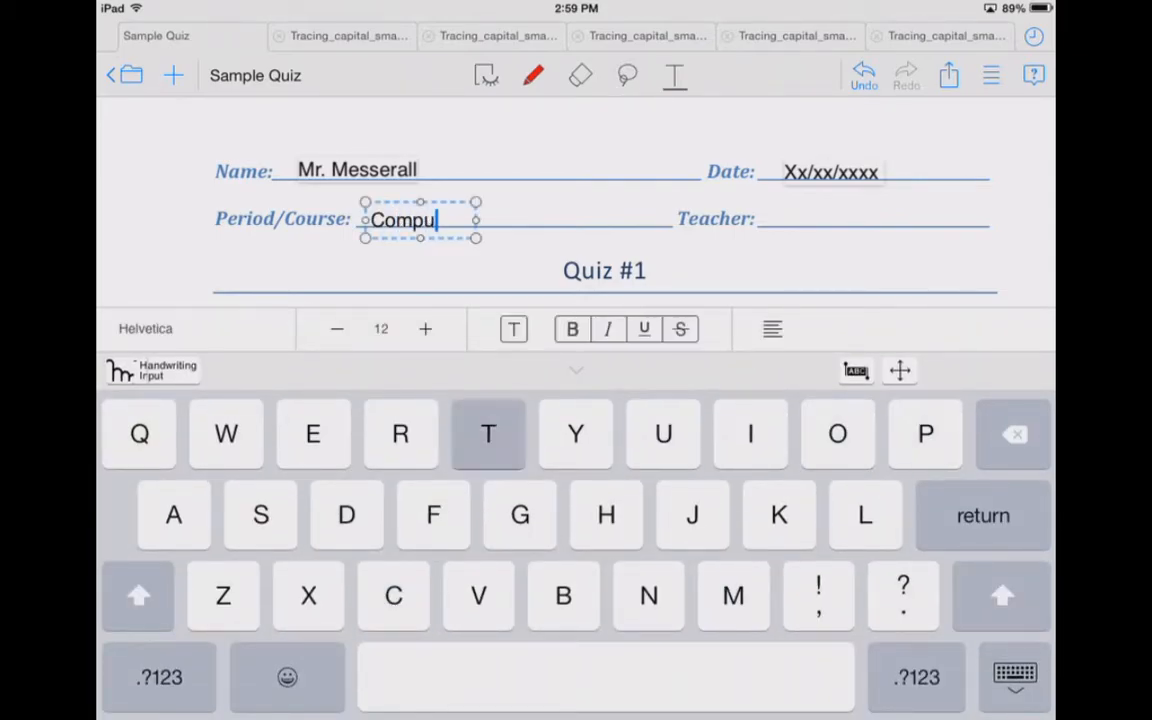
text(ter)
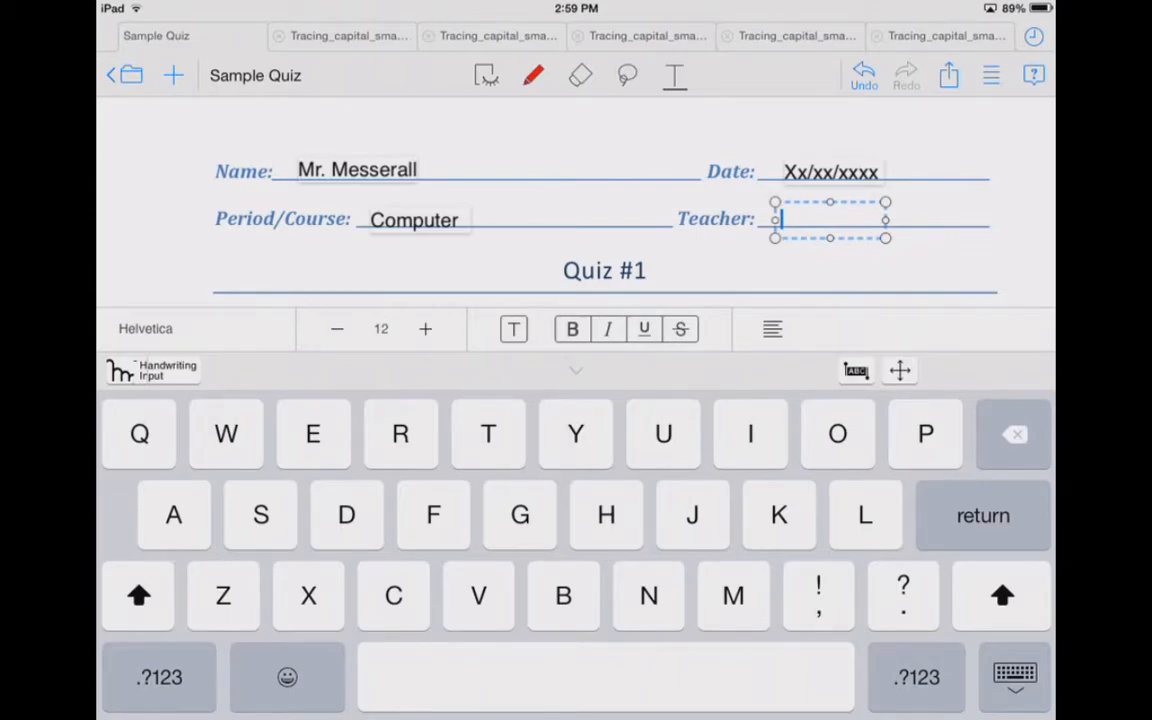
text(Mr.)
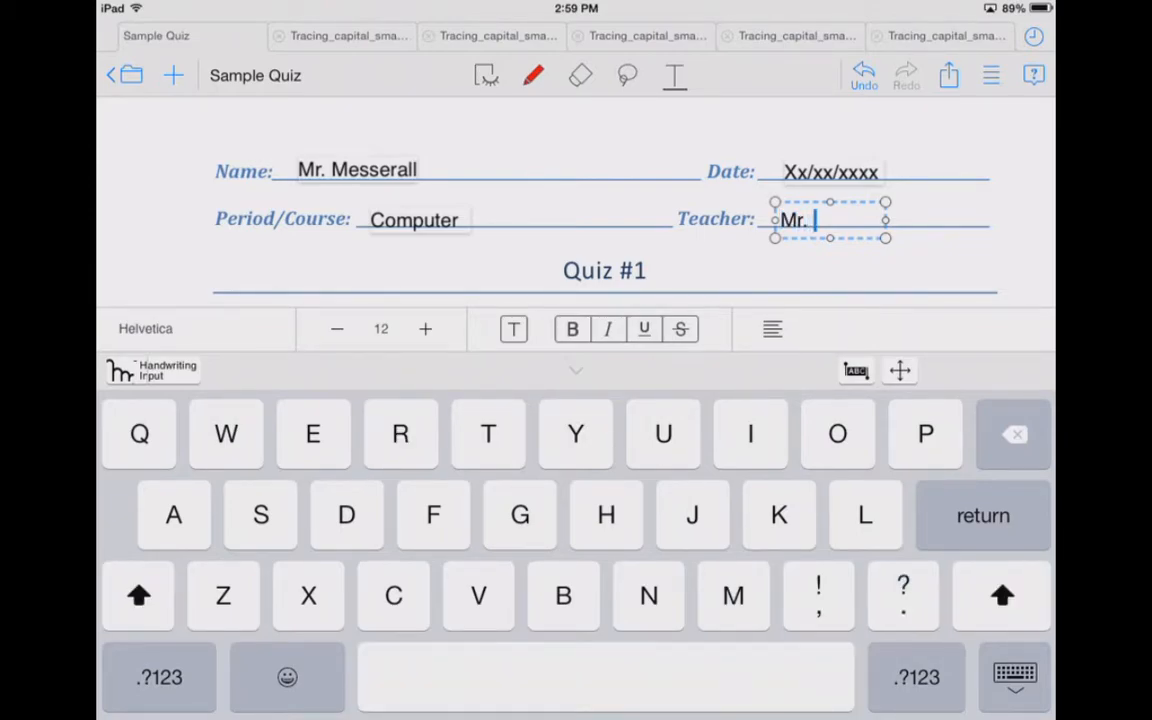
text(Messerall)
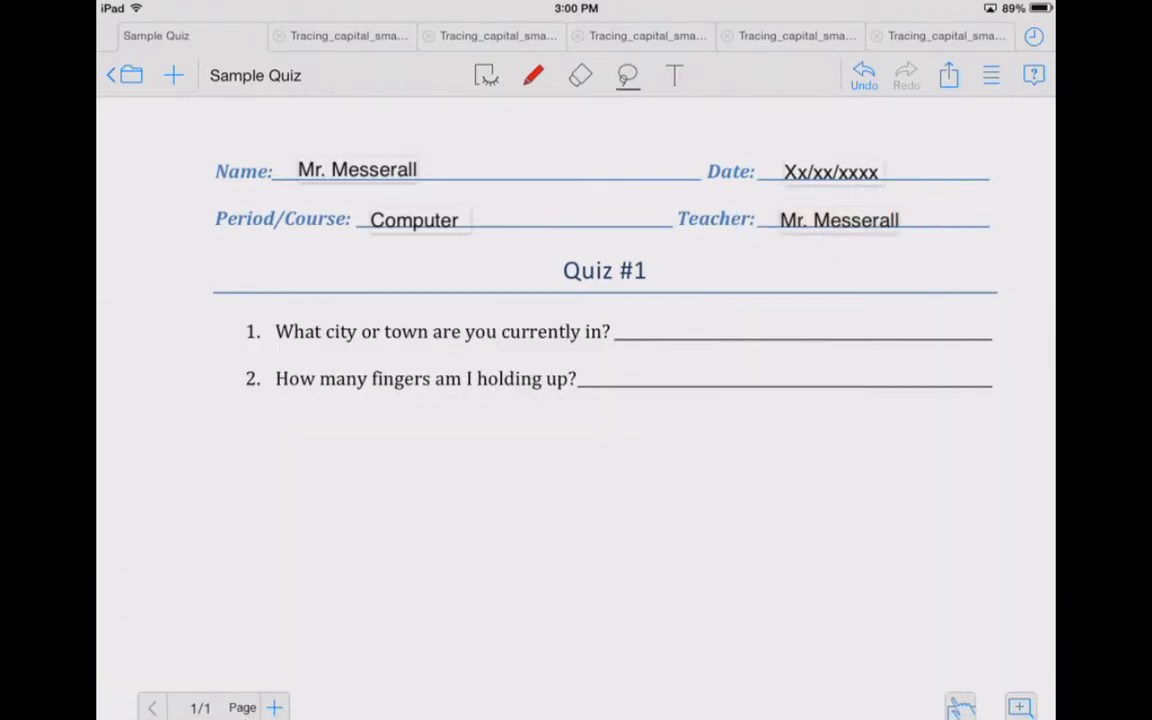
click(674, 75)
text(Linesville)
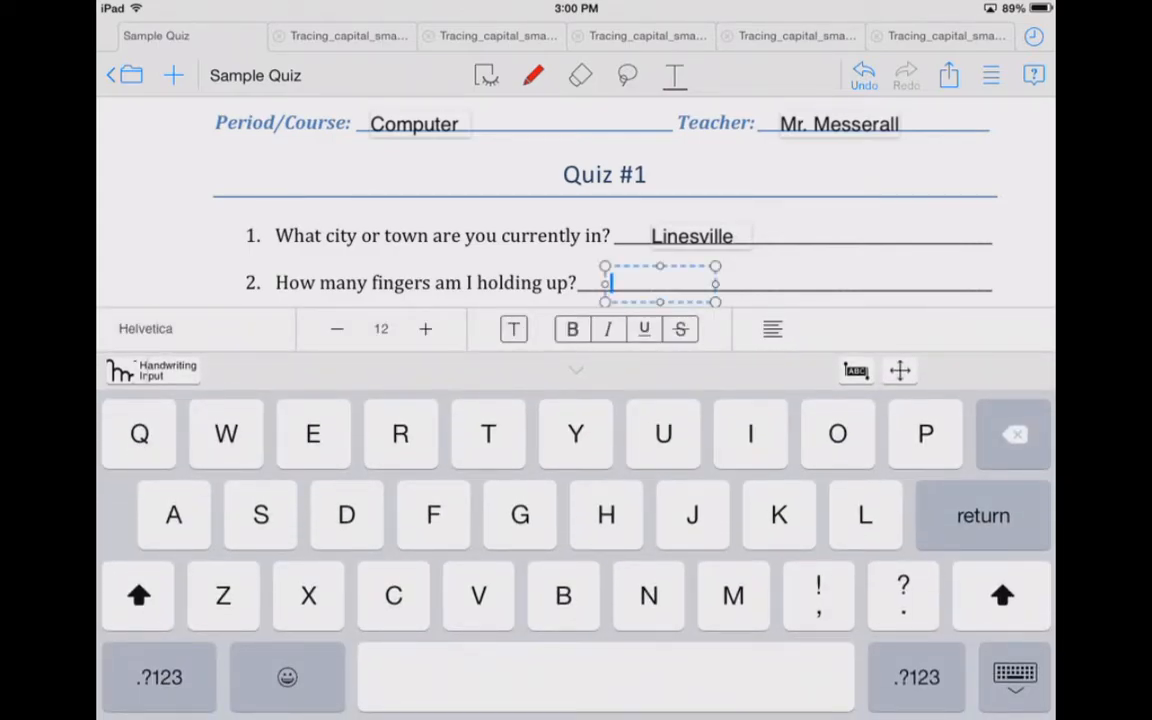
text(10)
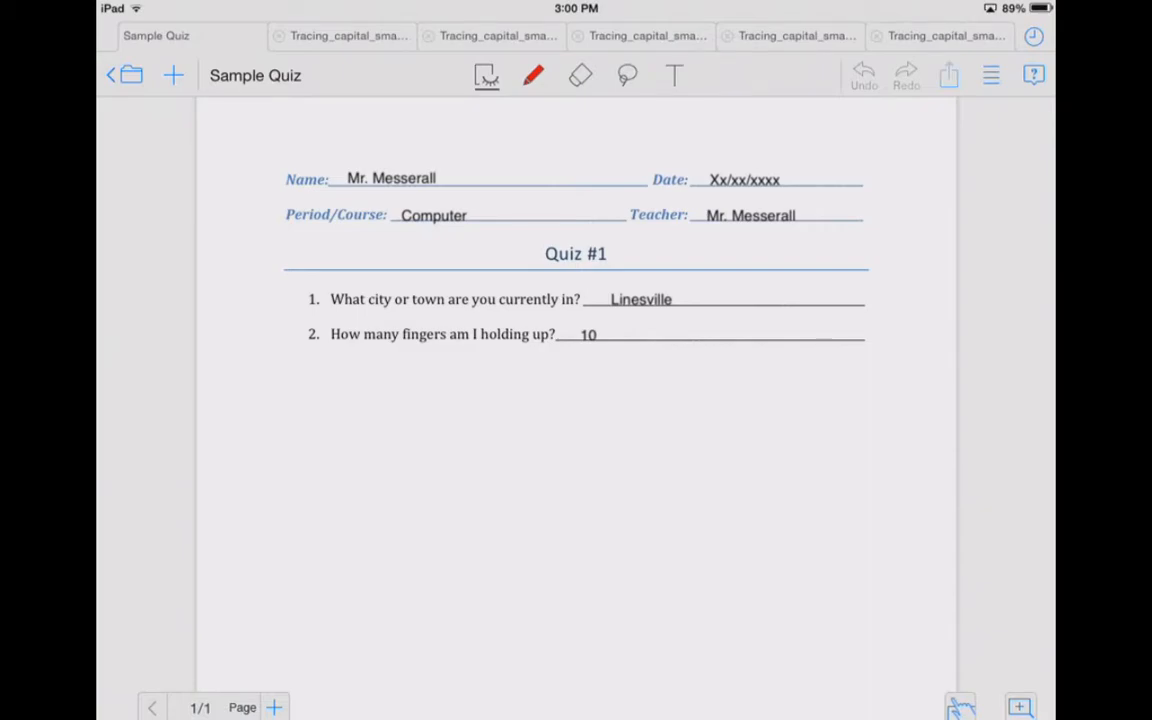
Step: Export the answered quiz as a PDF of all pages and send it to My Big Campus
click(947, 75)
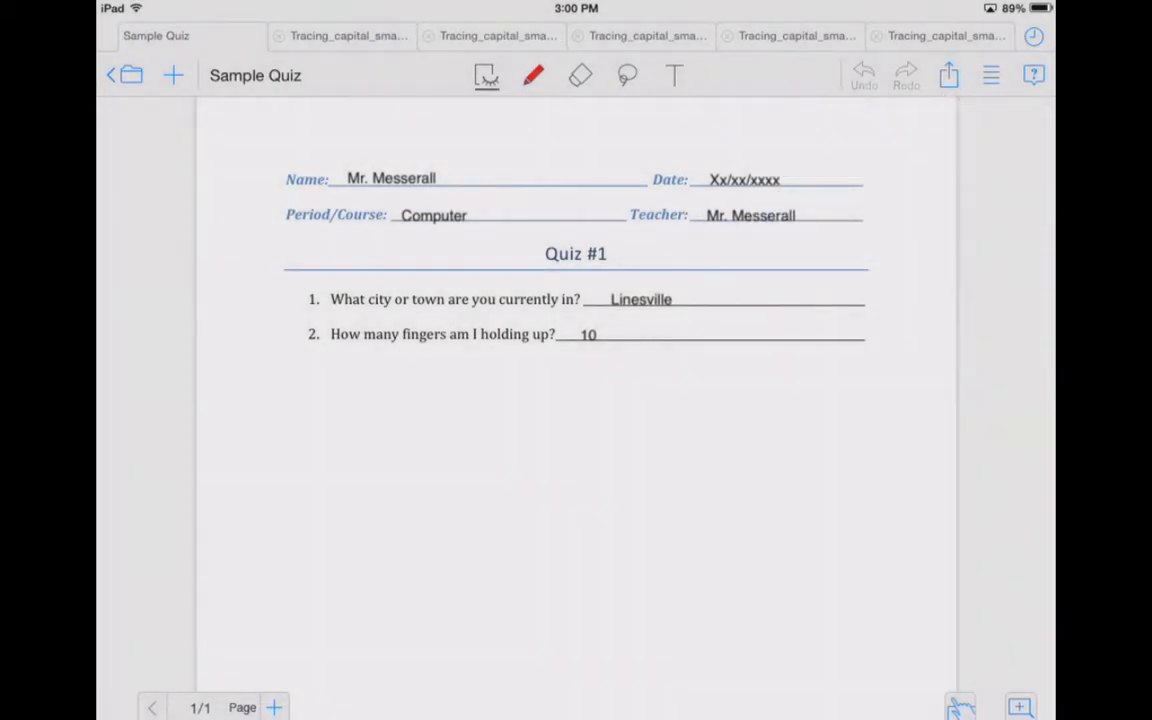
click(947, 75)
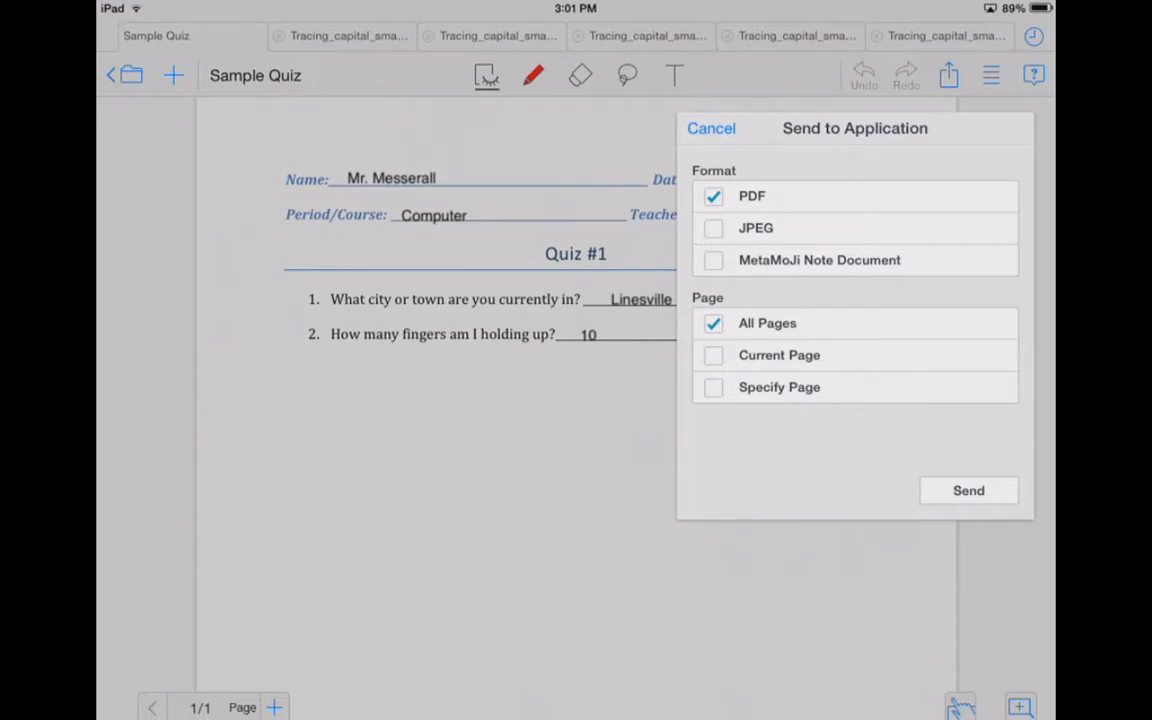
click(711, 128)
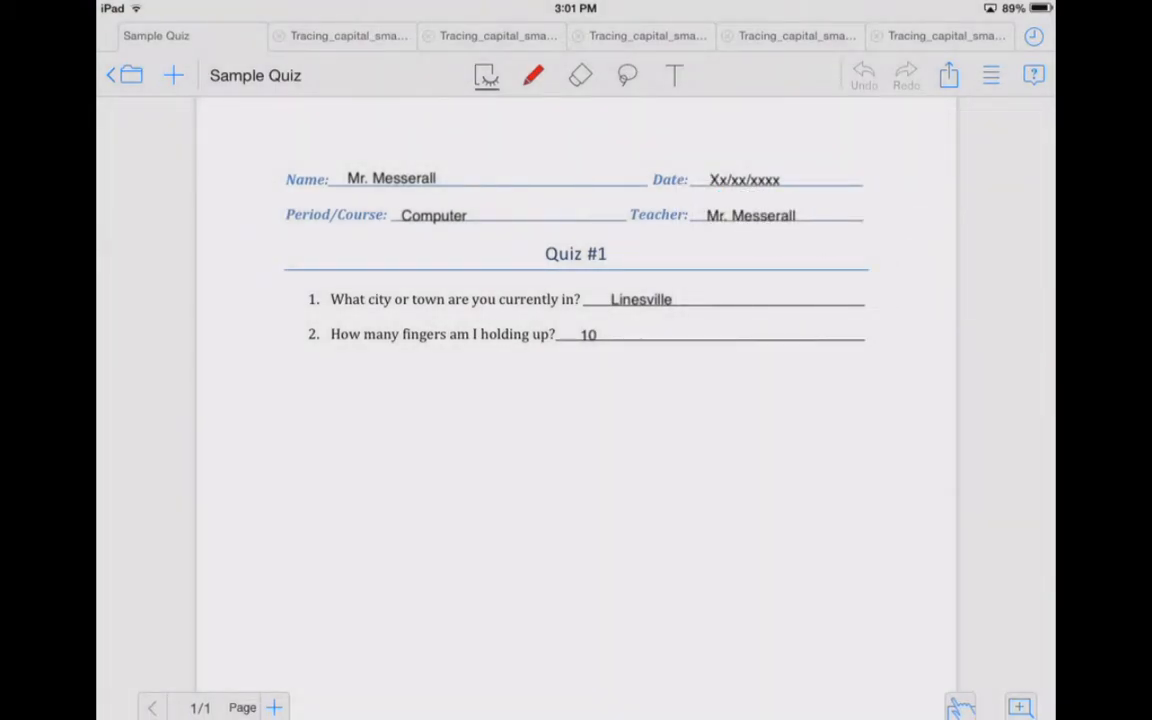
click(947, 75)
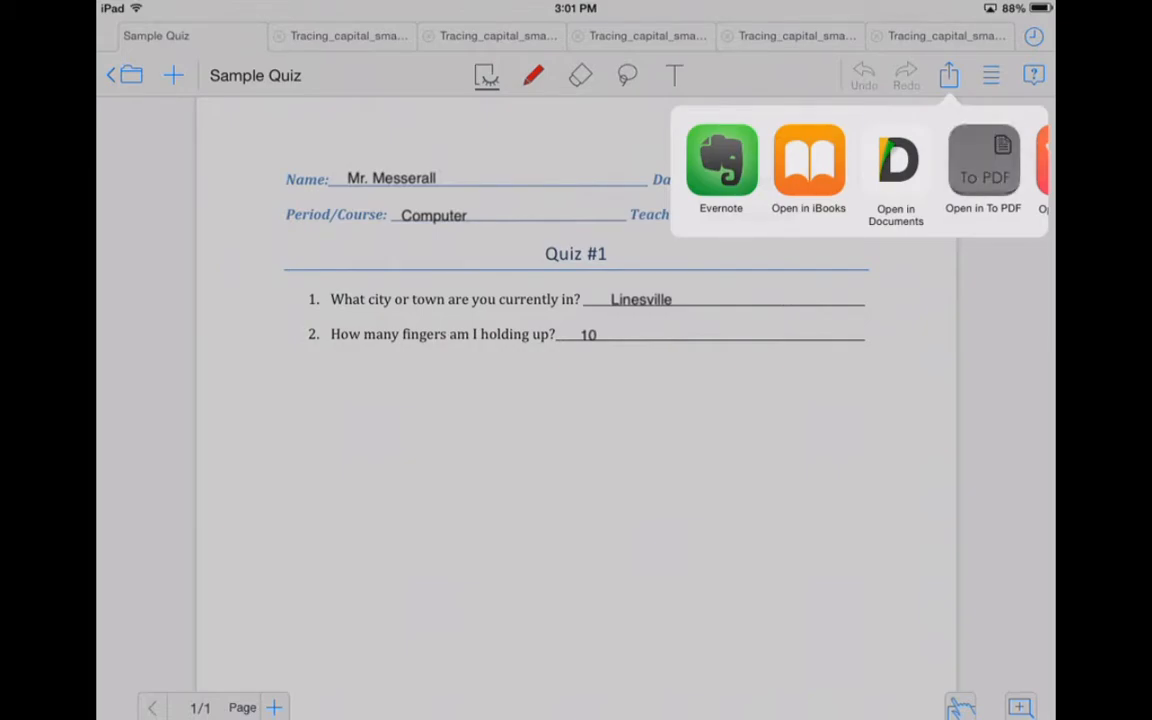
scroll(left, 3)
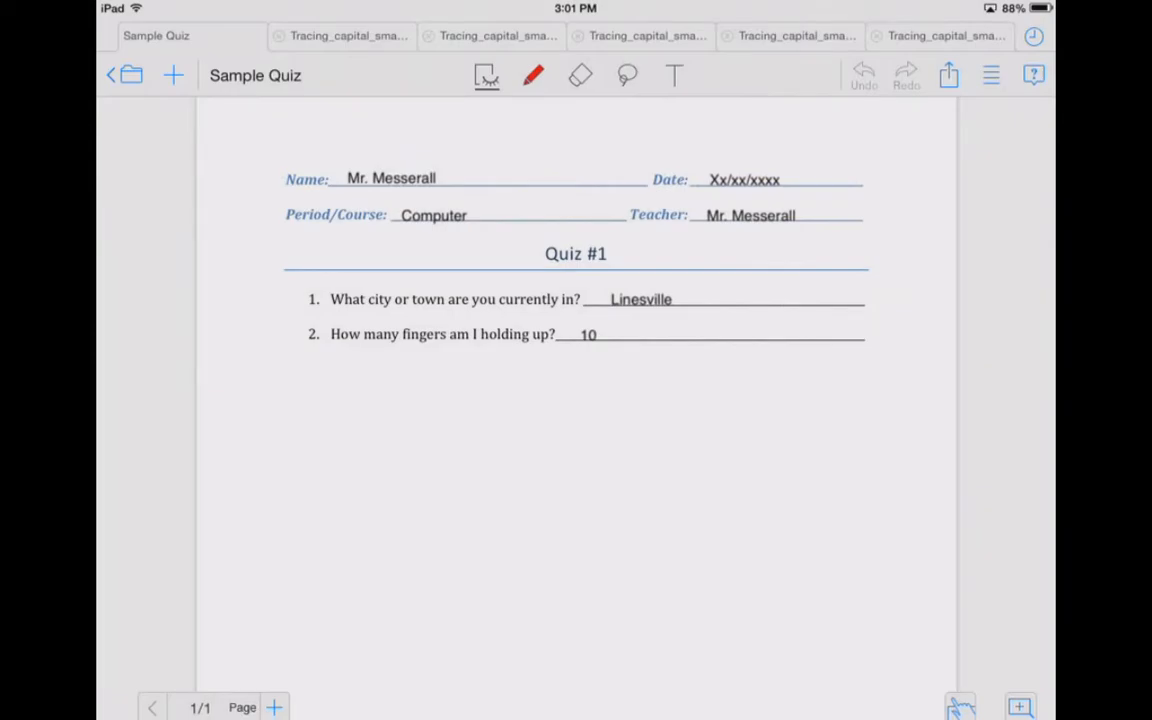
click(947, 75)
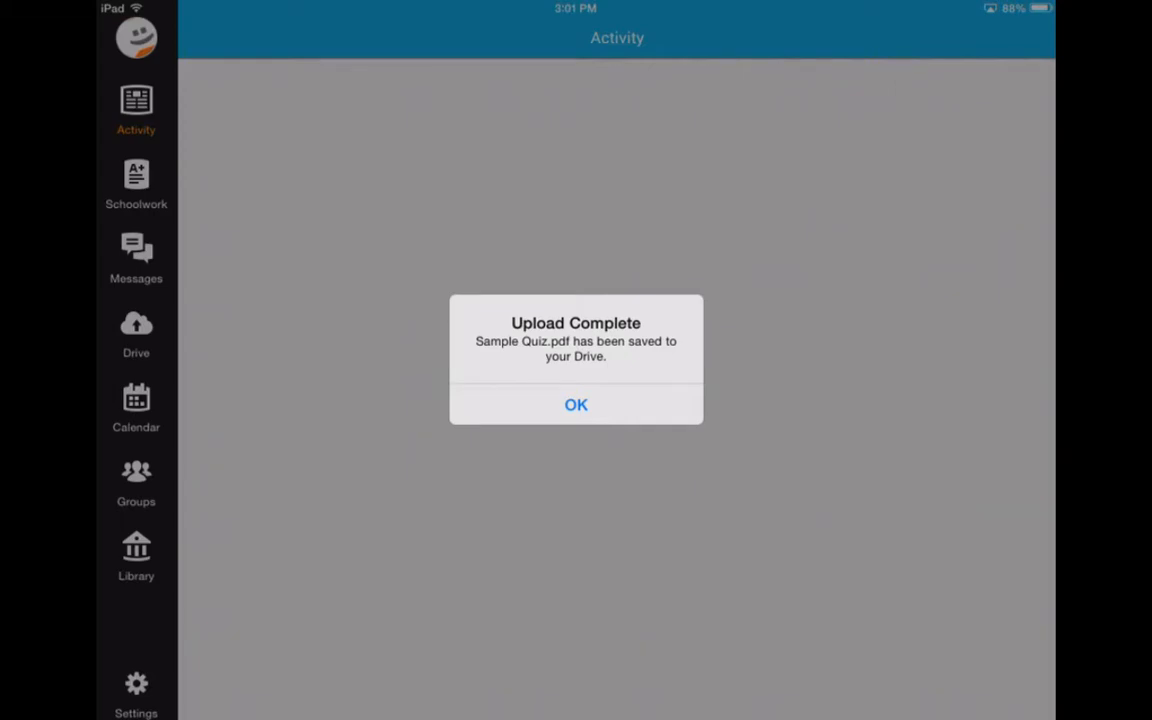
Step: Dismiss Upload Complete, confirm Sample Quiz.pdf in Drive Uploads, then return Home
click(576, 404)
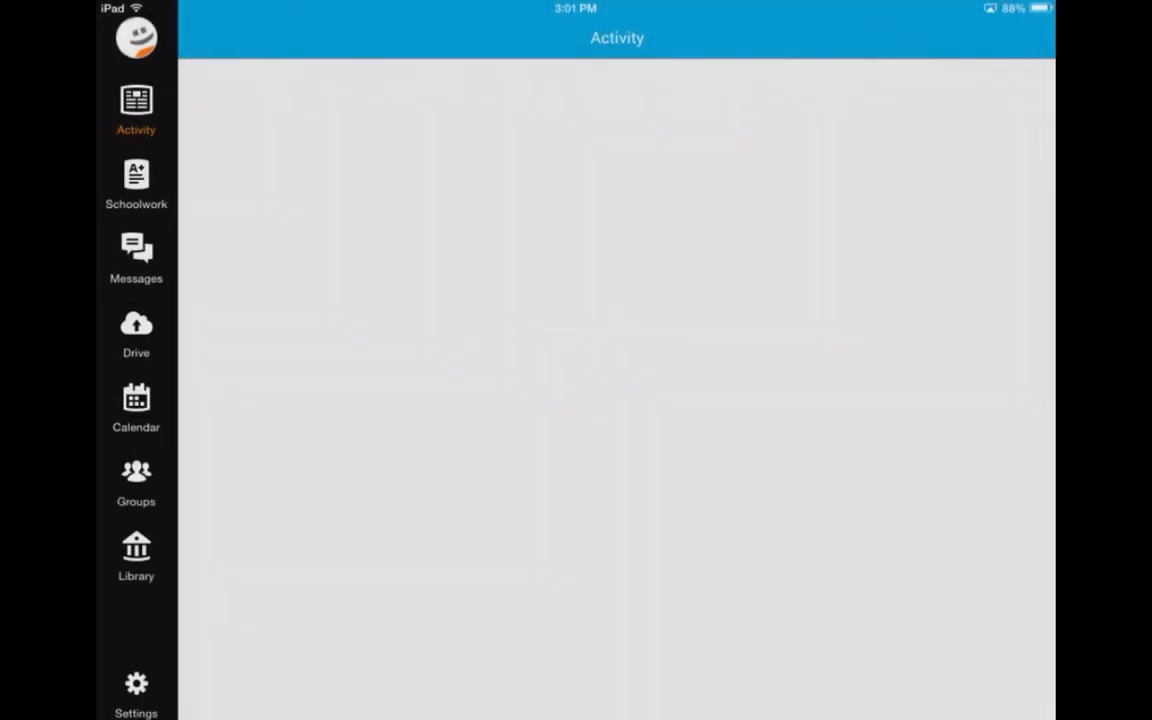
click(135, 333)
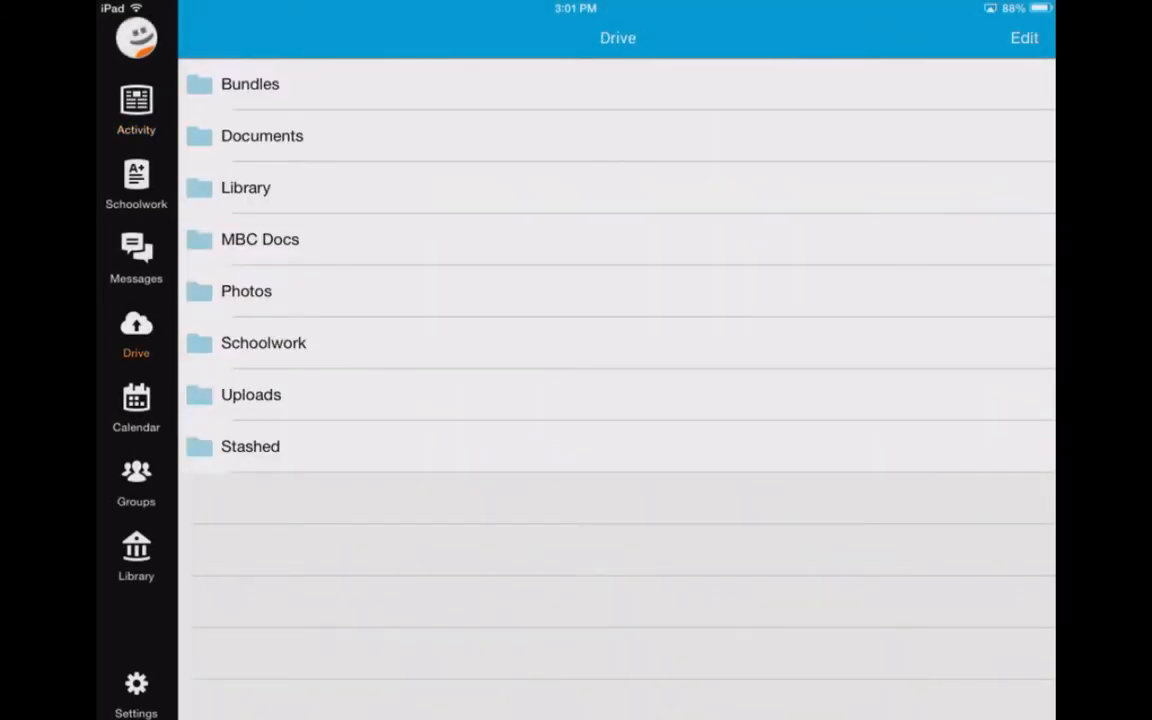
click(251, 394)
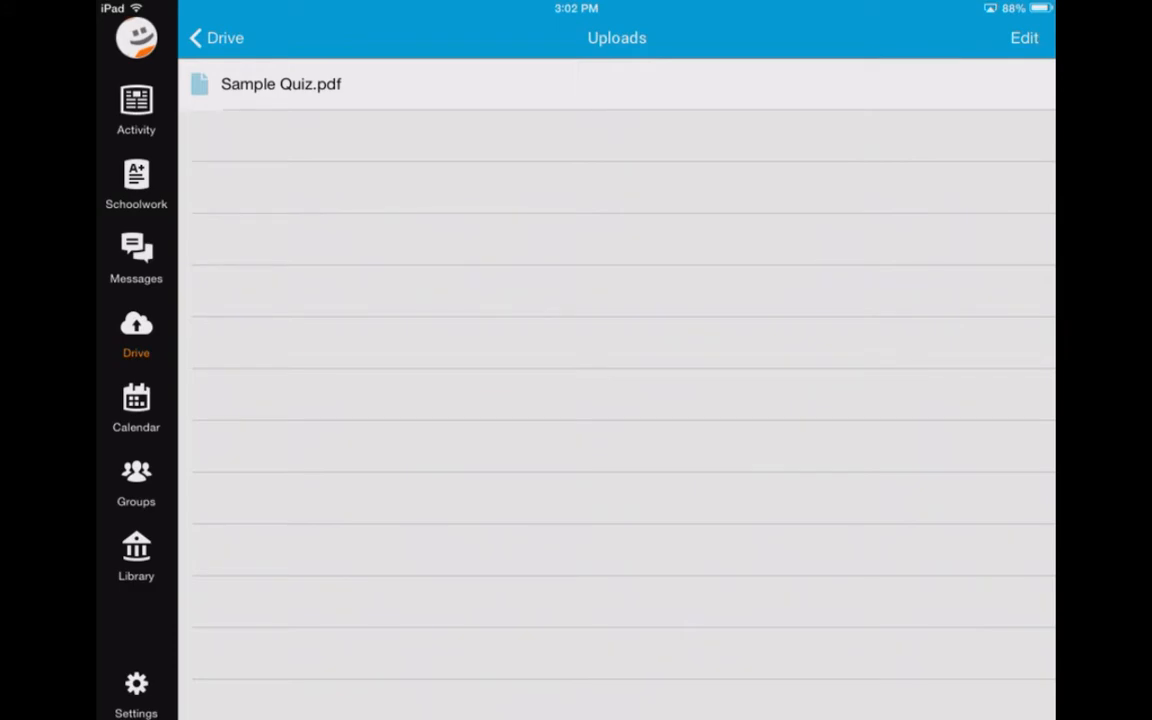
key(home)
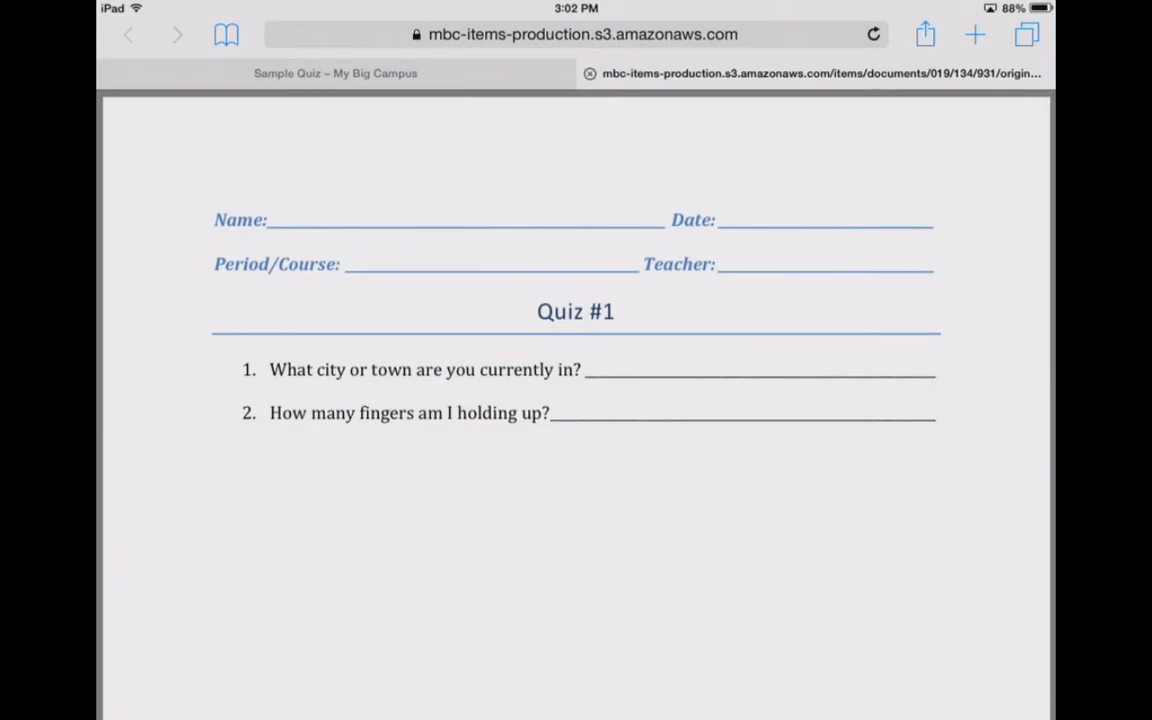
Step: Switch to the 'Sample Quiz – My Big Campus' tab in Safari
click(128, 34)
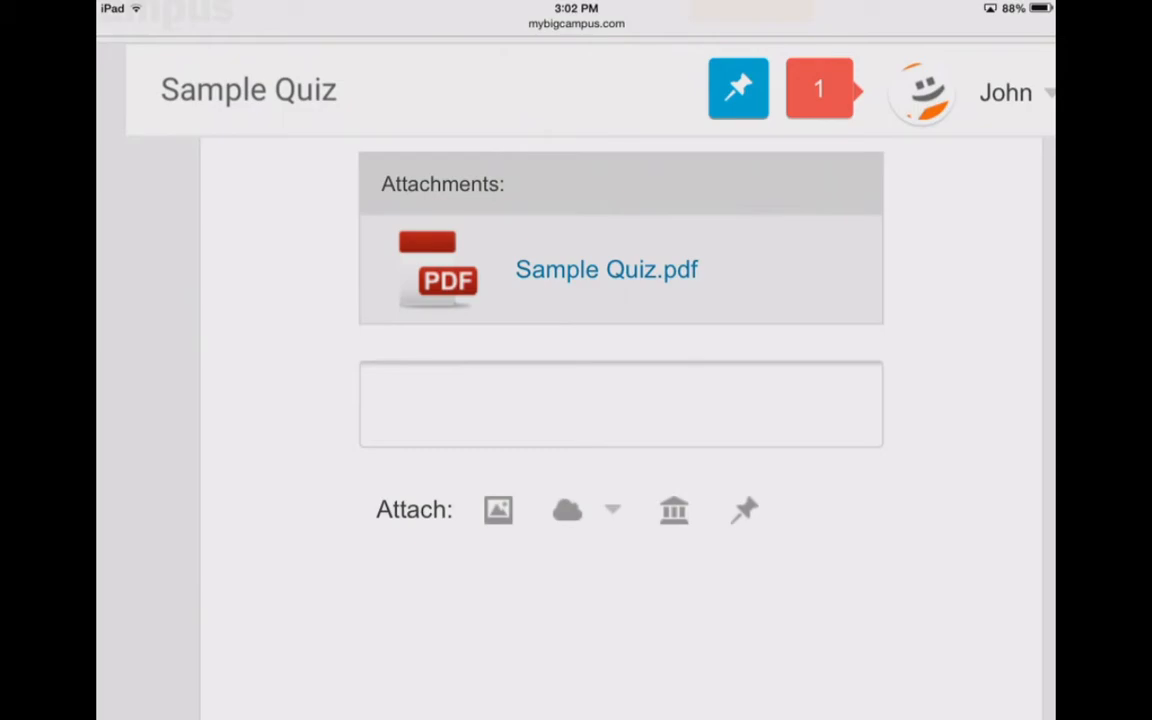
Step: Search the Drive for 'Sample Quiz' and attach Sample Quiz.pdf to the submission
click(567, 510)
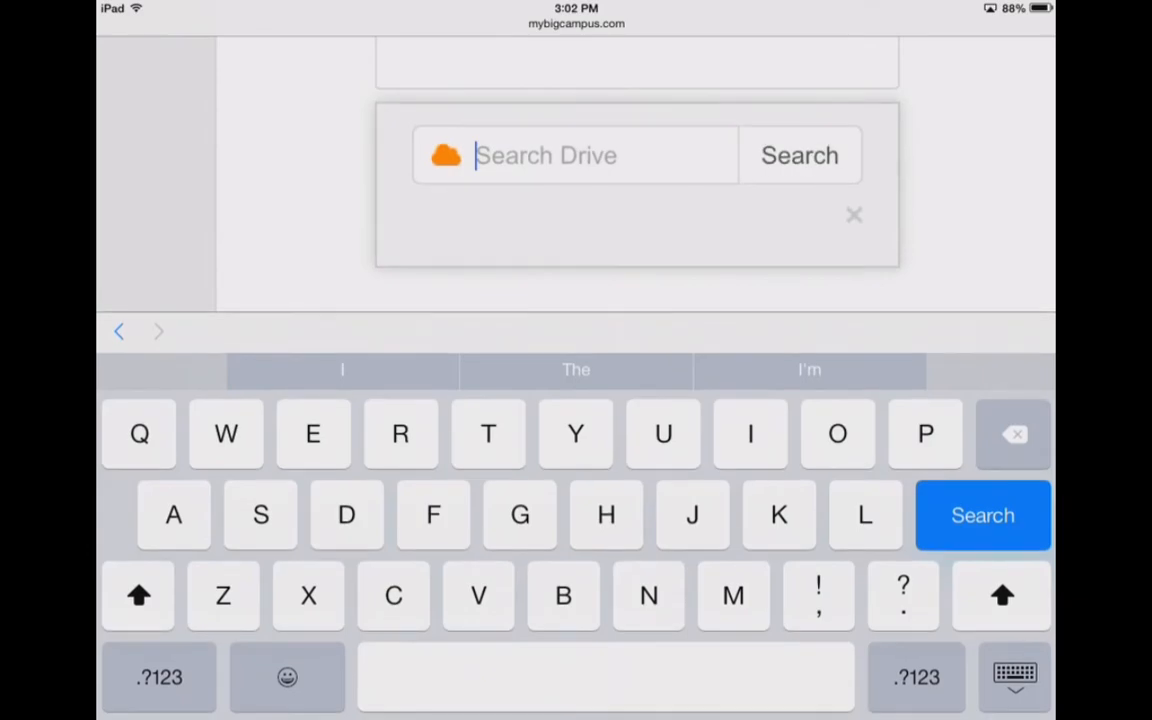
text(Samp)
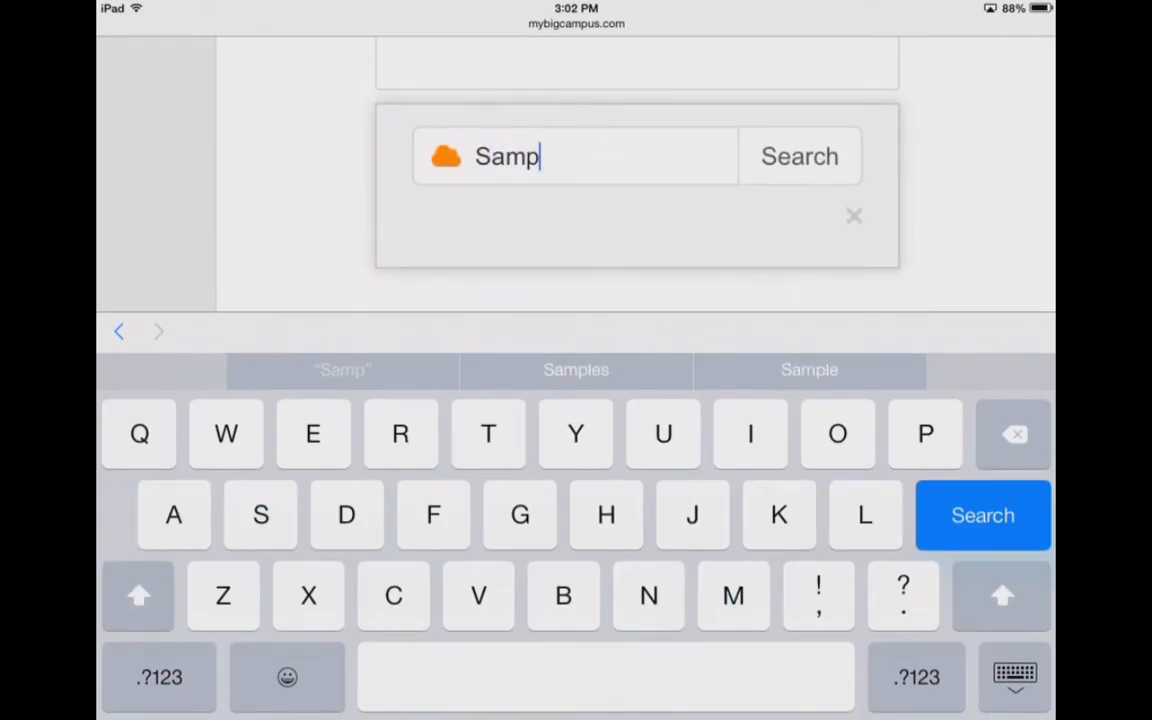
click(809, 369)
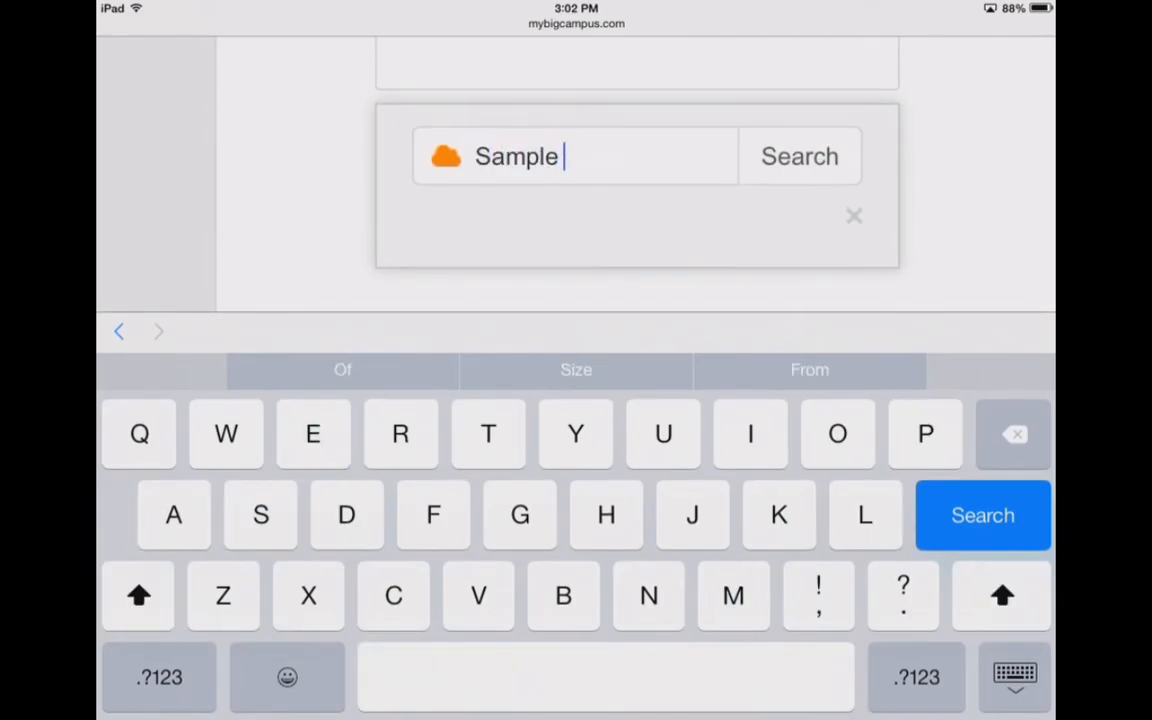
text(Quiz)
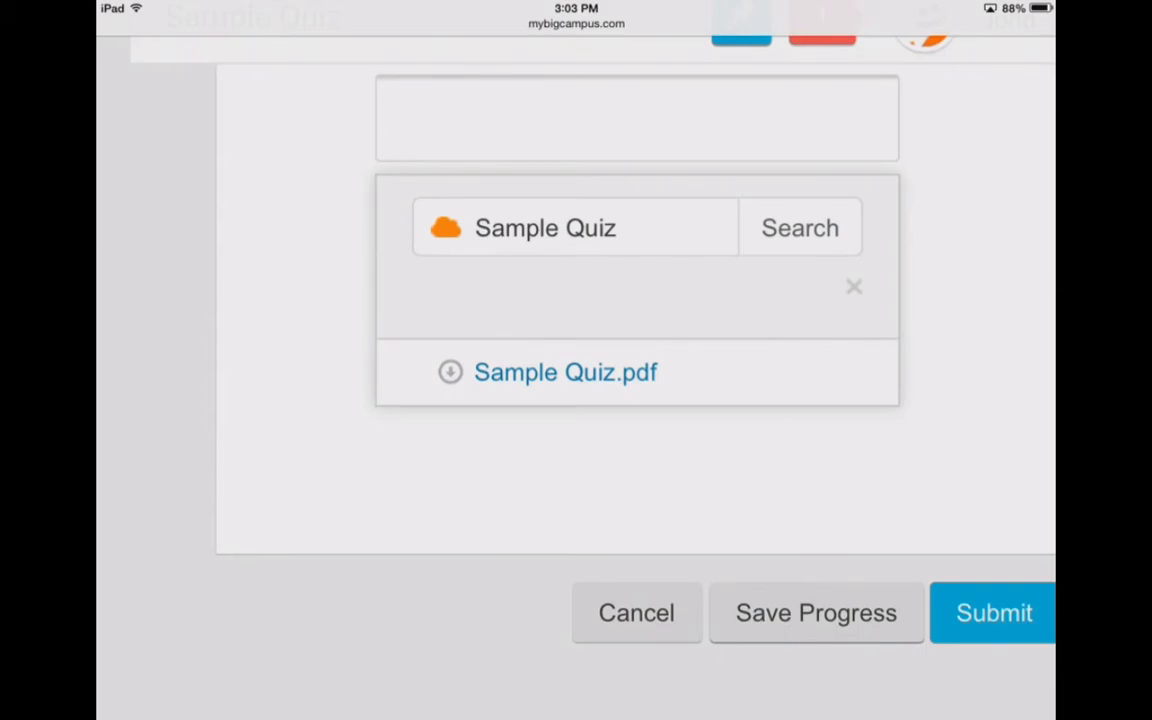
click(565, 372)
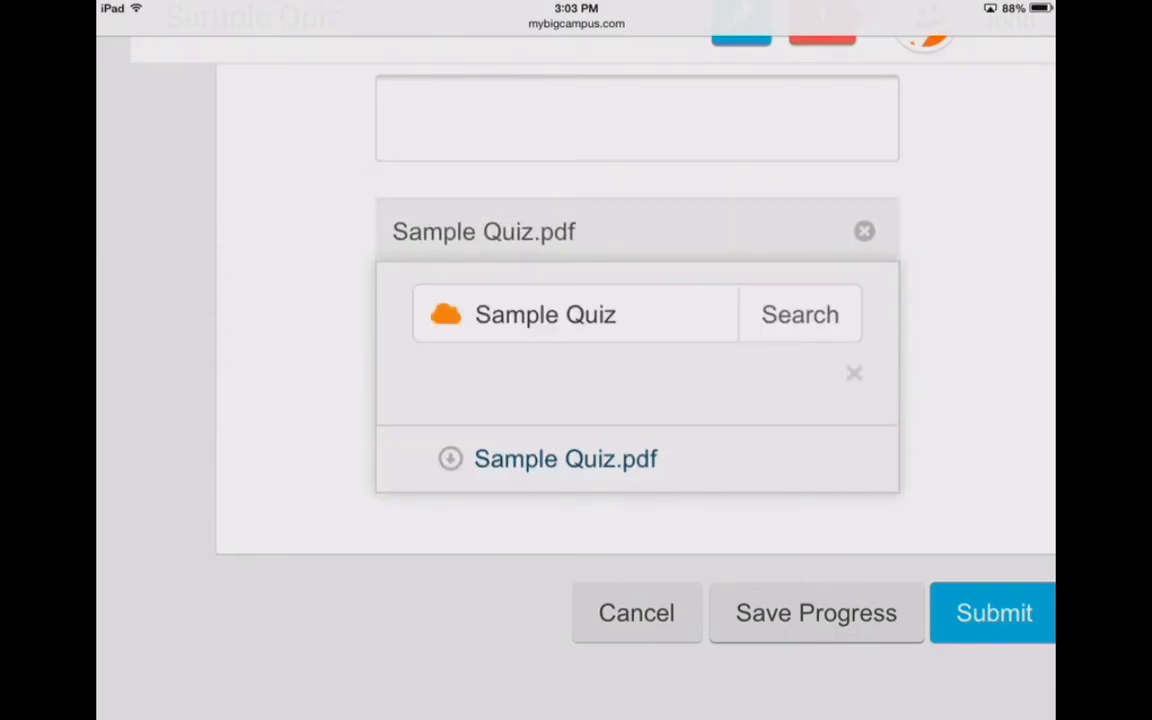